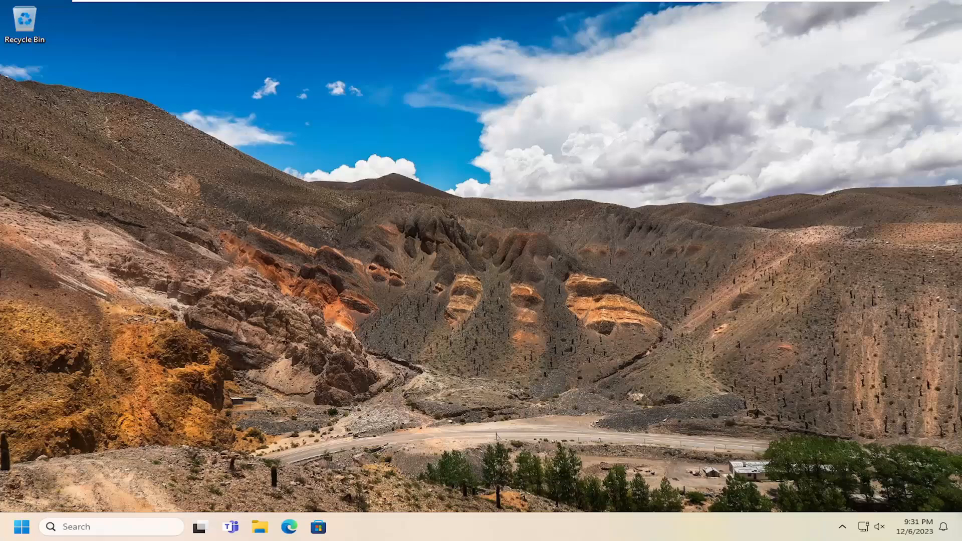
pyautogui.moveTo(729, 260)
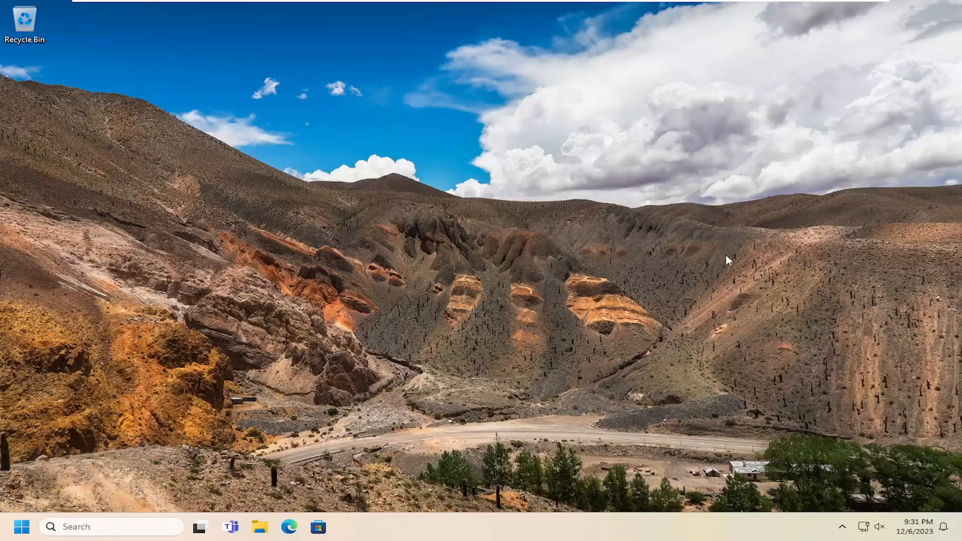
pyautogui.moveTo(863, 527)
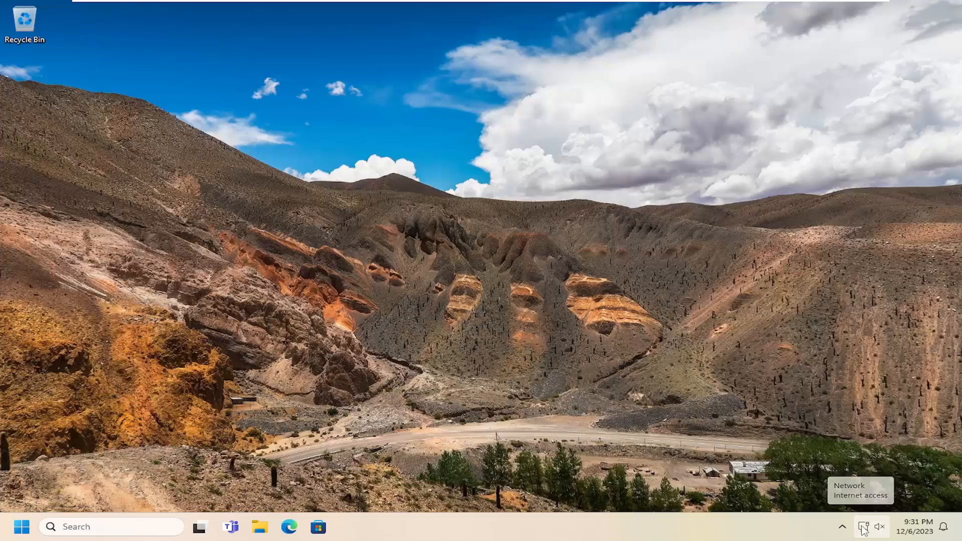
# - Check the network in quick settings, then review Edge's Skype Status page showing all services Normal
pyautogui.click(863, 526)
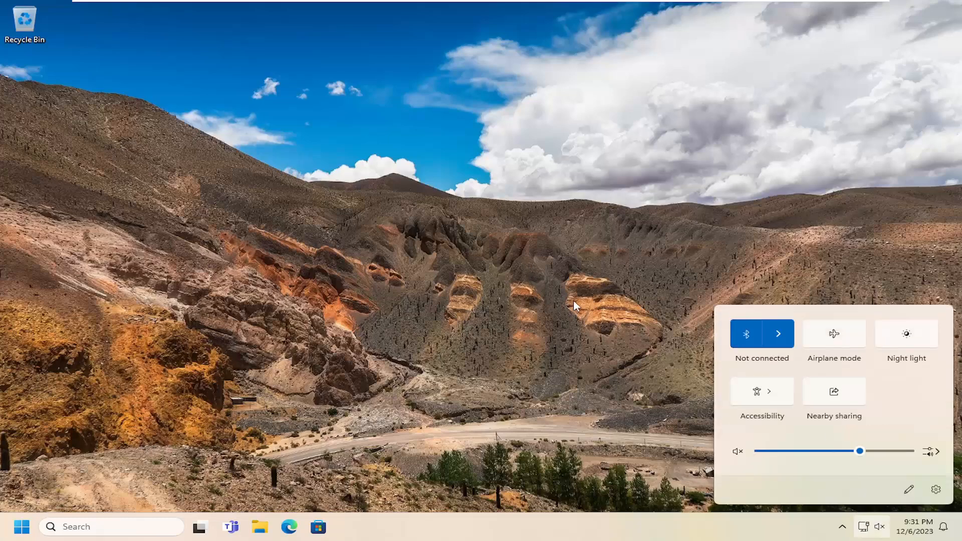
pyautogui.moveTo(631, 277)
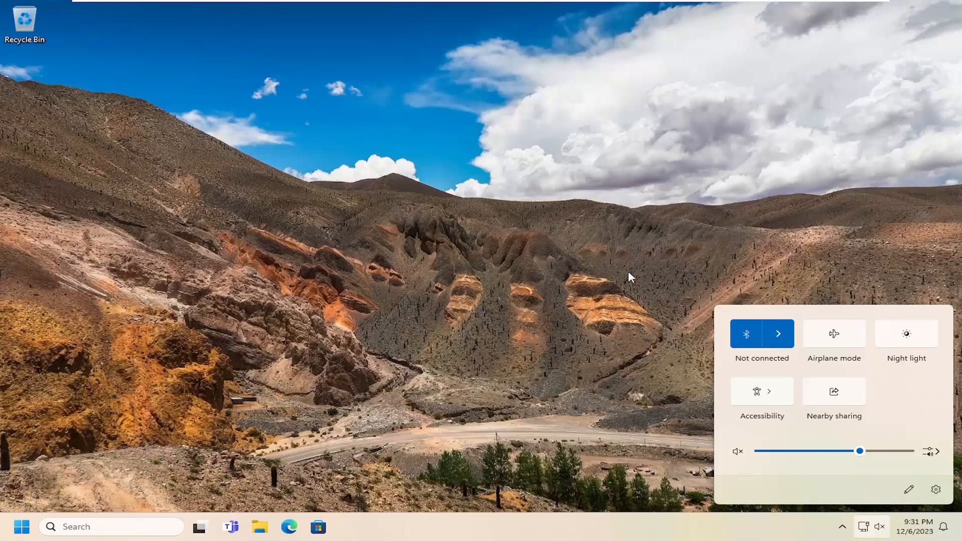
pyautogui.click(246, 282)
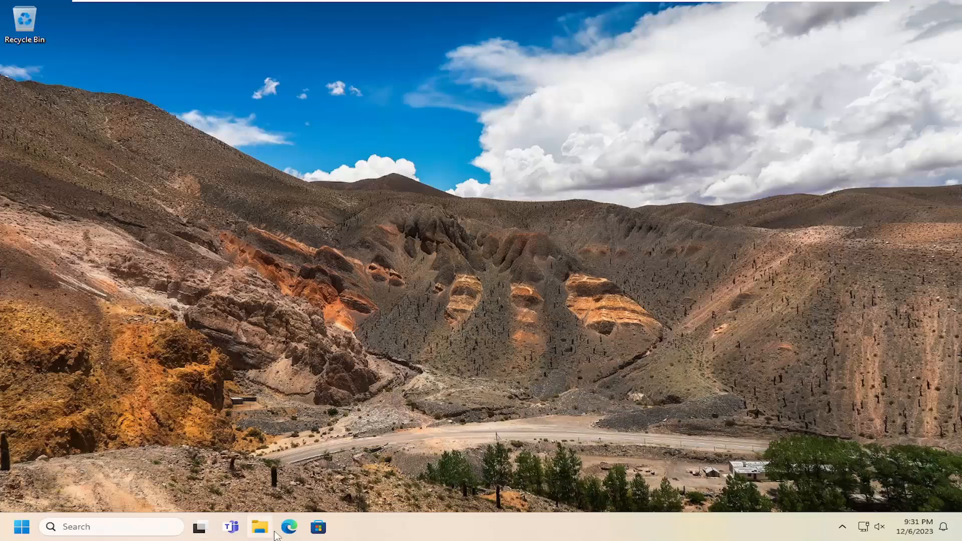
pyautogui.click(289, 526)
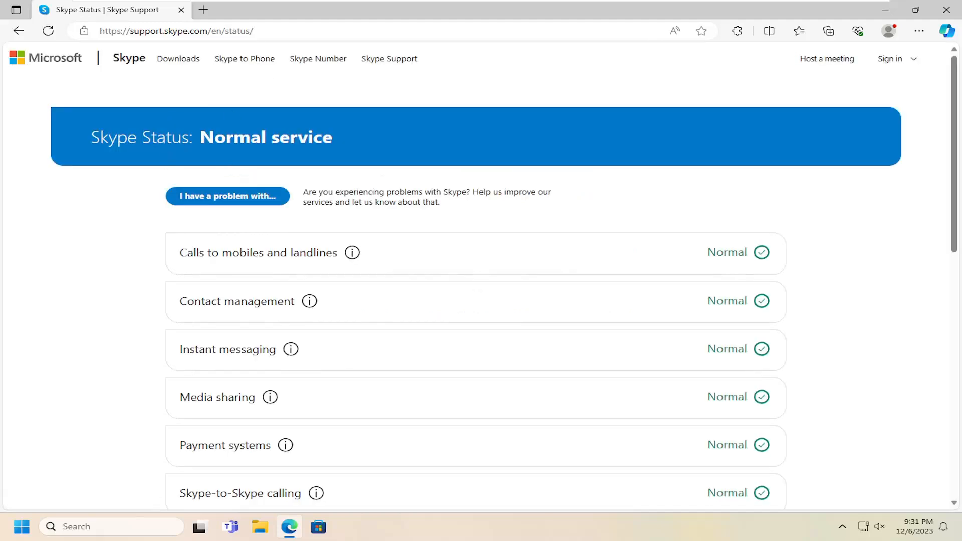
pyautogui.scroll(-3)
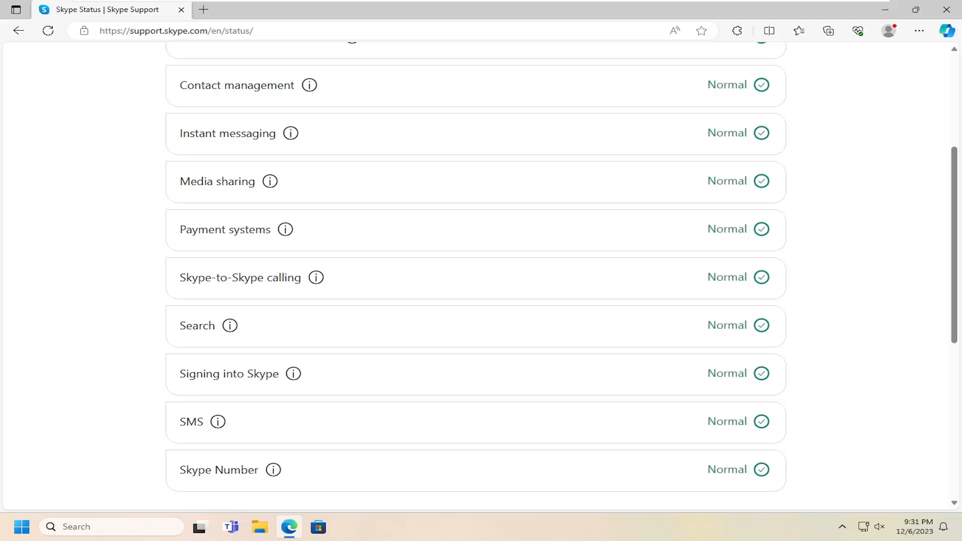
pyautogui.scroll(3)
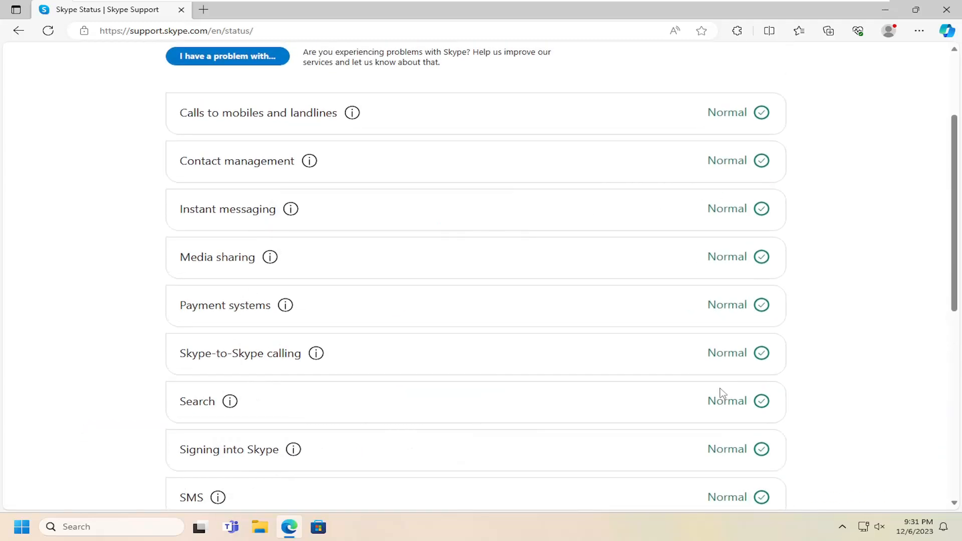
pyautogui.moveTo(652, 379)
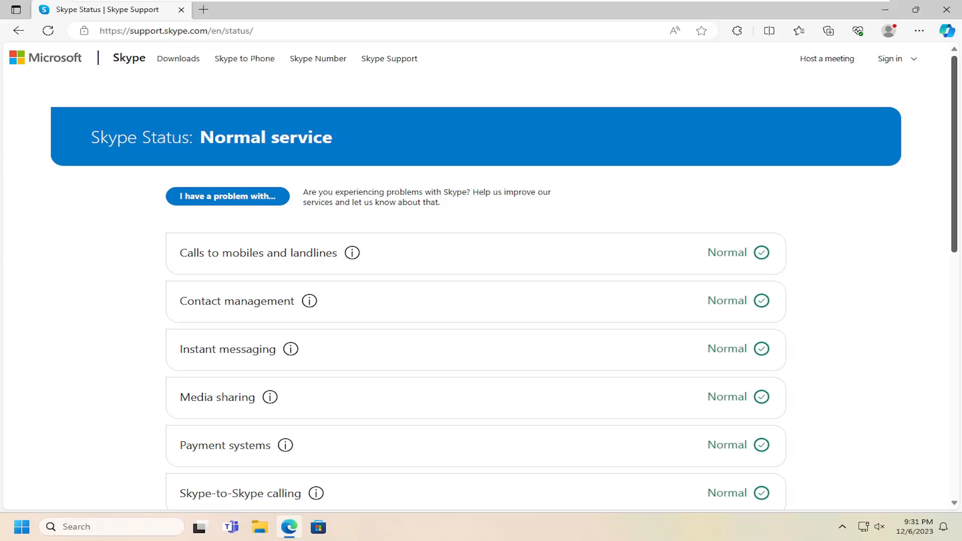
pyautogui.moveTo(68, 282)
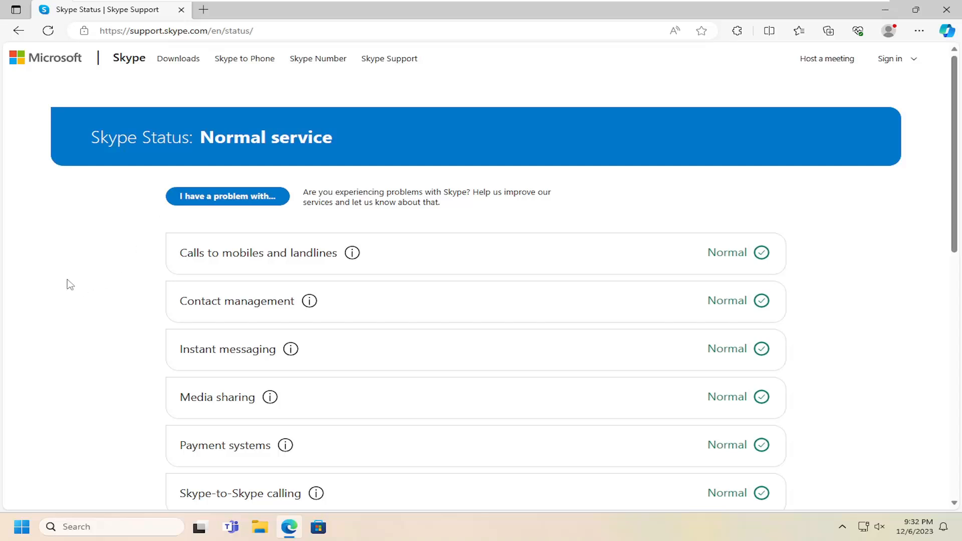
pyautogui.moveTo(125, 249)
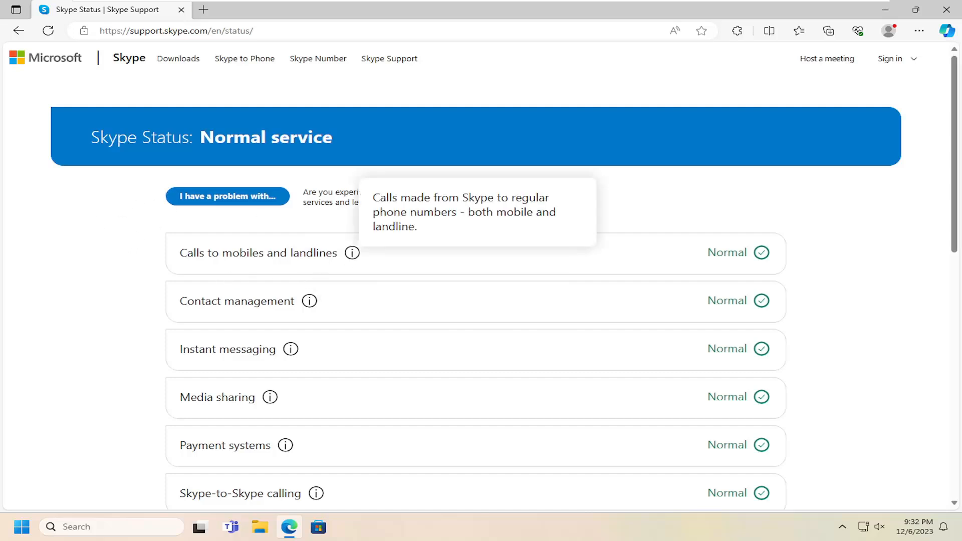
pyautogui.moveTo(133, 174)
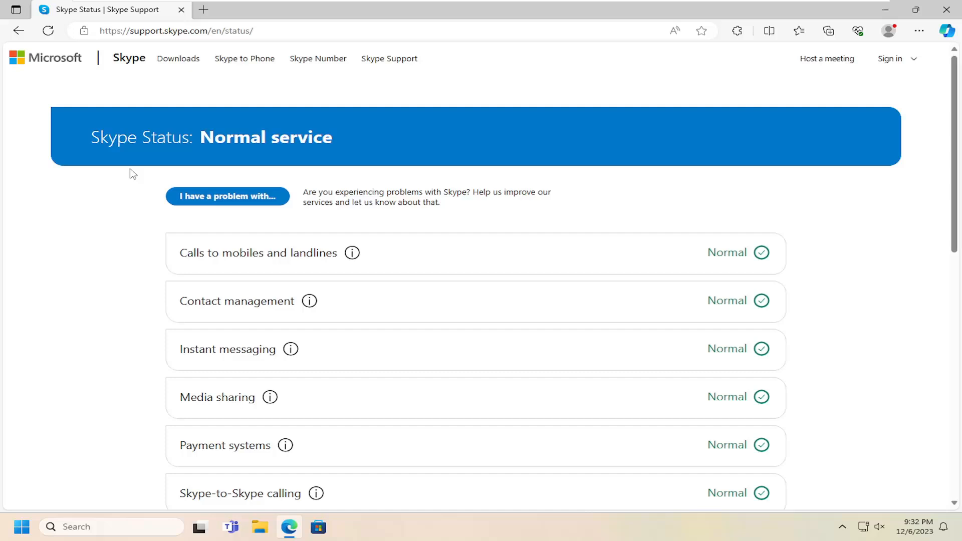
pyautogui.moveTo(140, 225)
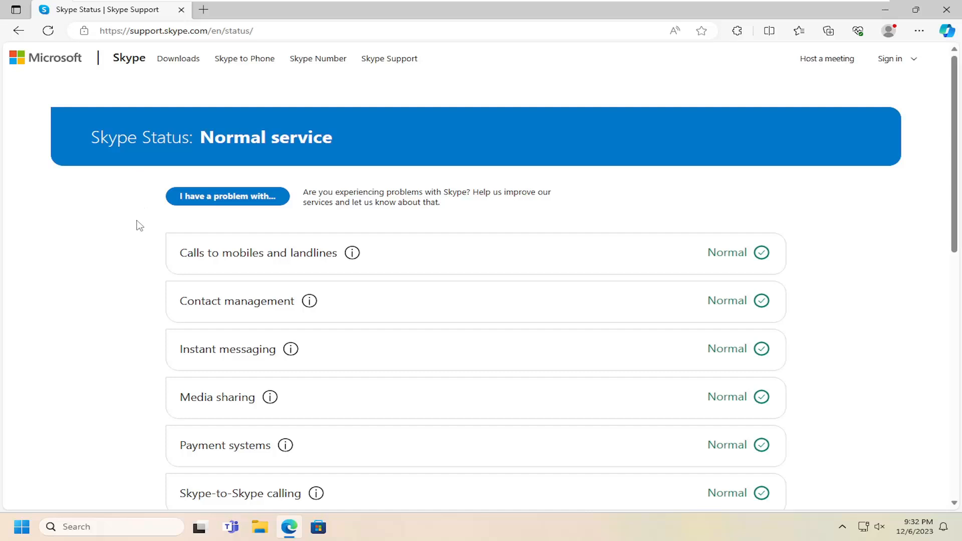
pyautogui.moveTo(160, 215)
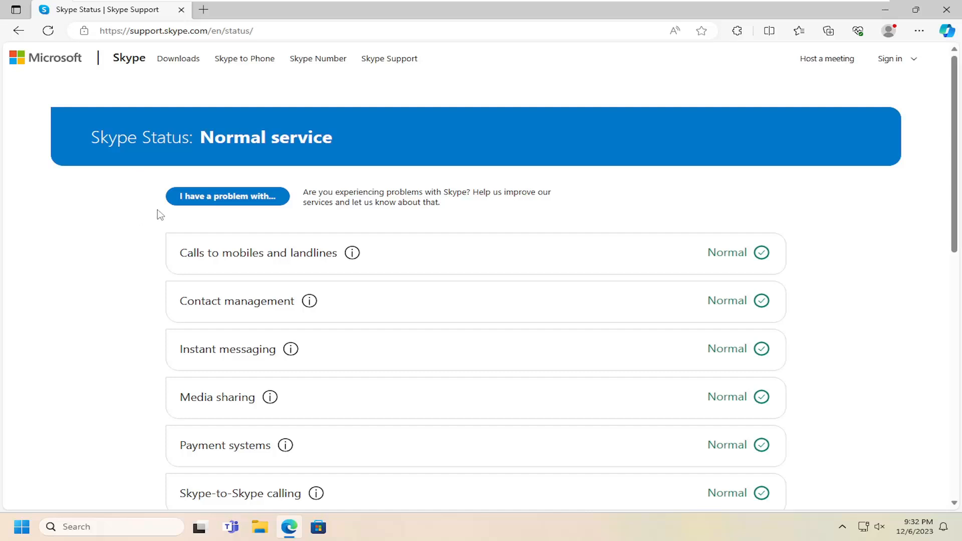